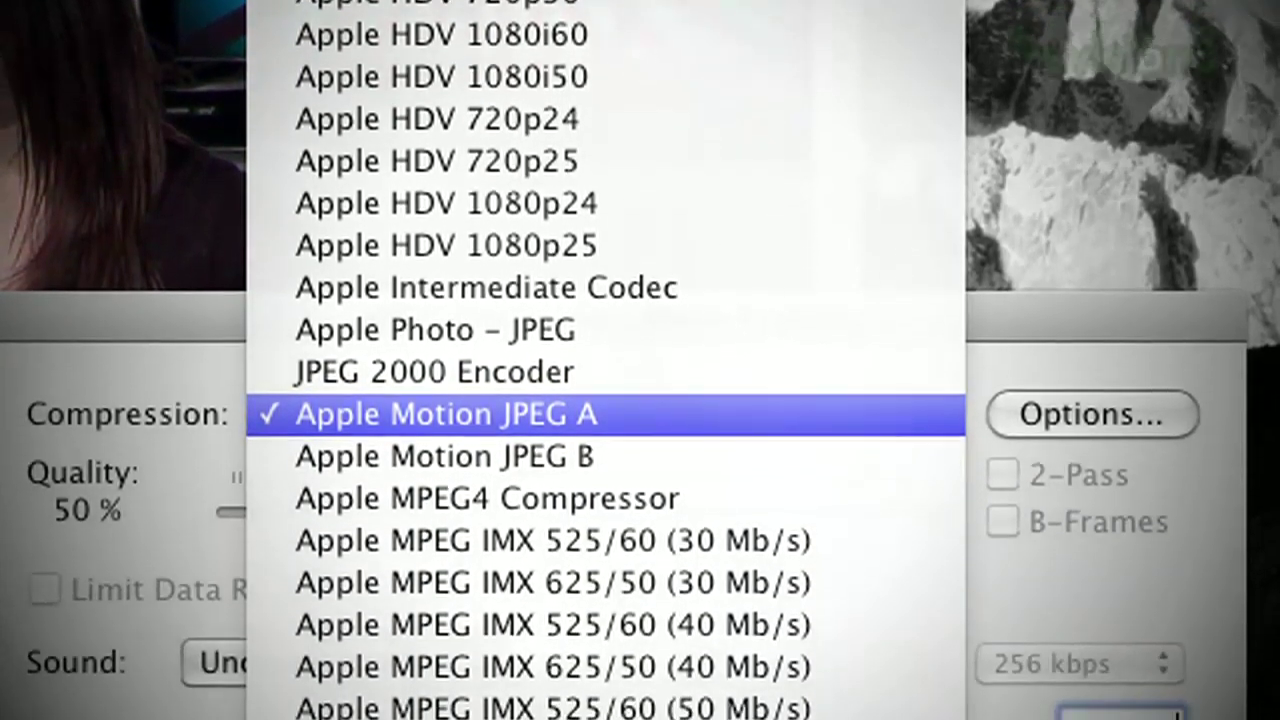
Choose Apple Motion JPEG A as the export codec for TZ_0126_final.mov
click(446, 413)
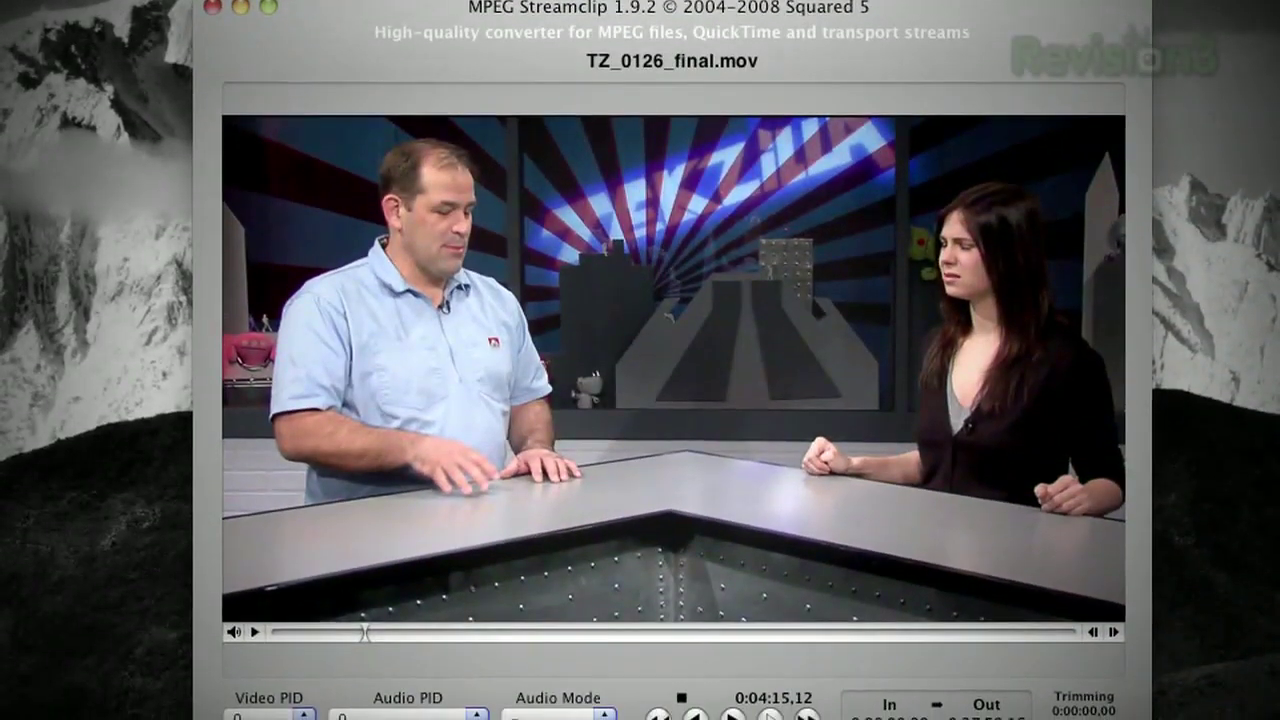